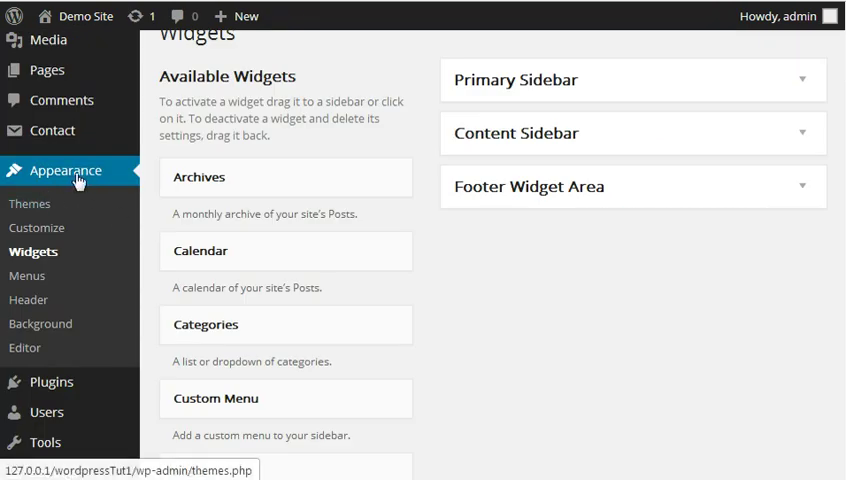
pyautogui.moveTo(34, 252)
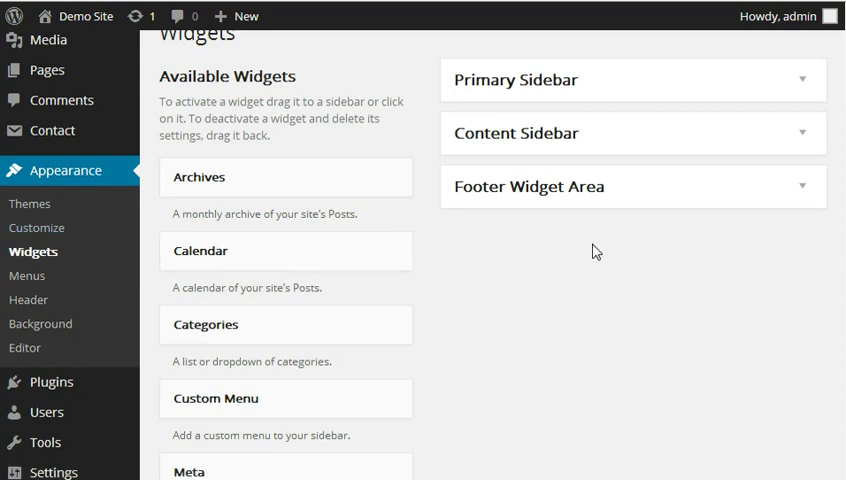
pyautogui.moveTo(558, 199)
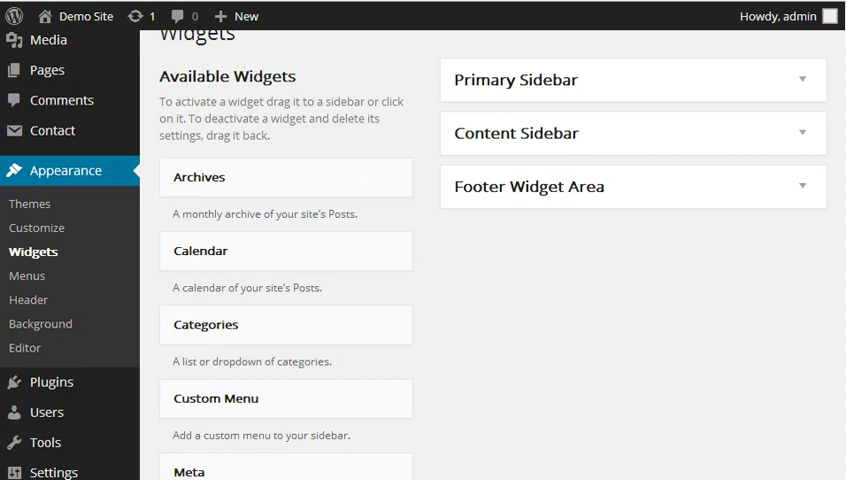
# View the Demo Site home page and scroll down to its footer widgets
pyautogui.click(85, 16)
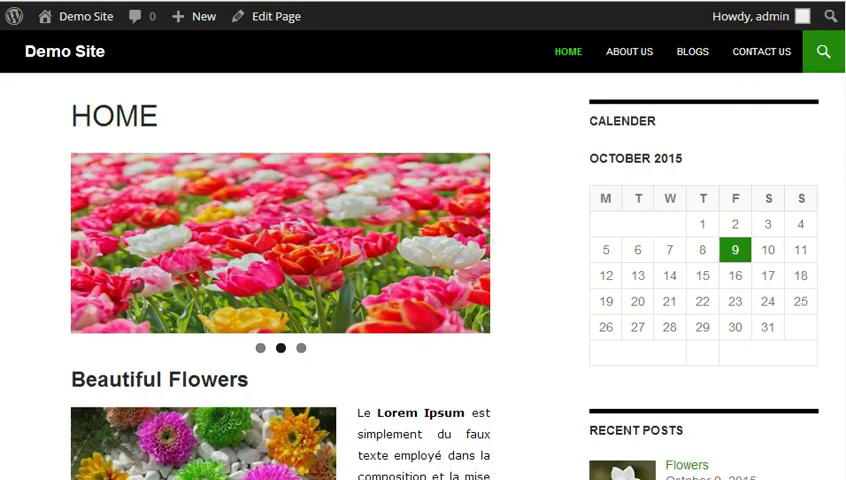
pyautogui.scroll(-3)
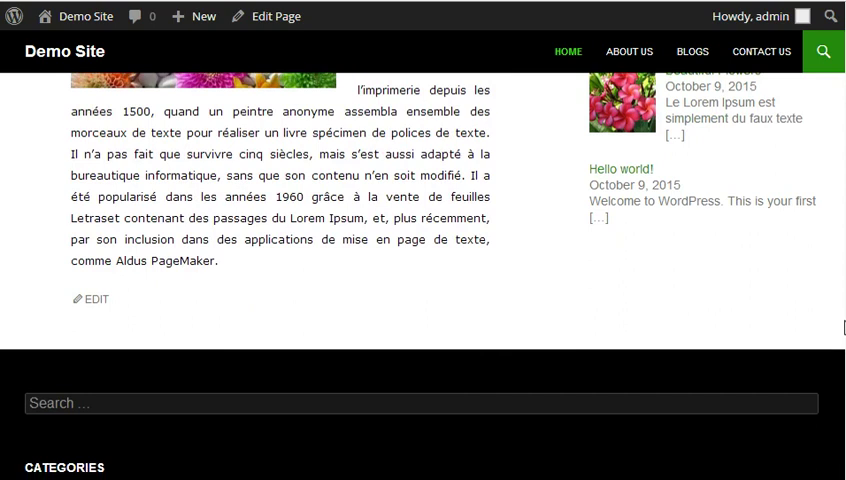
pyautogui.moveTo(378, 289)
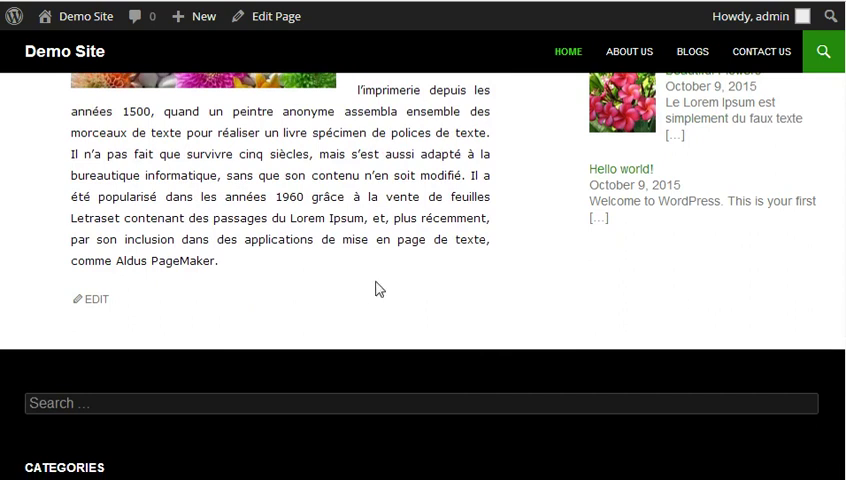
pyautogui.moveTo(249, 299)
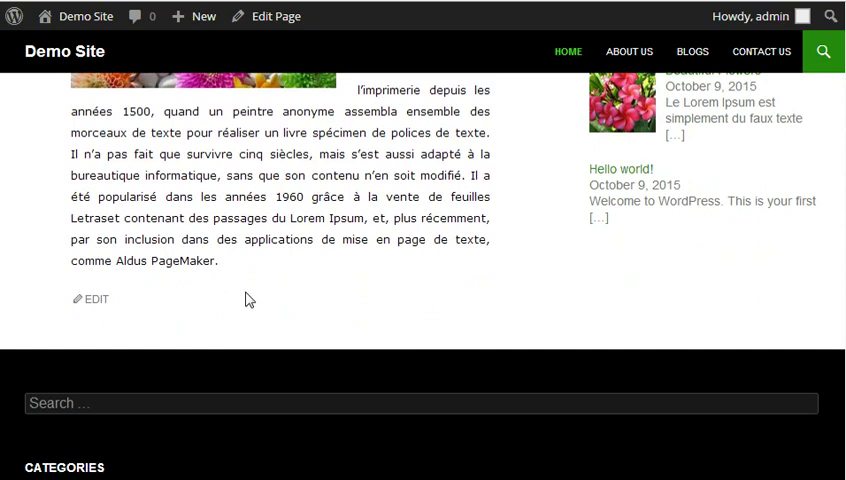
pyautogui.moveTo(198, 316)
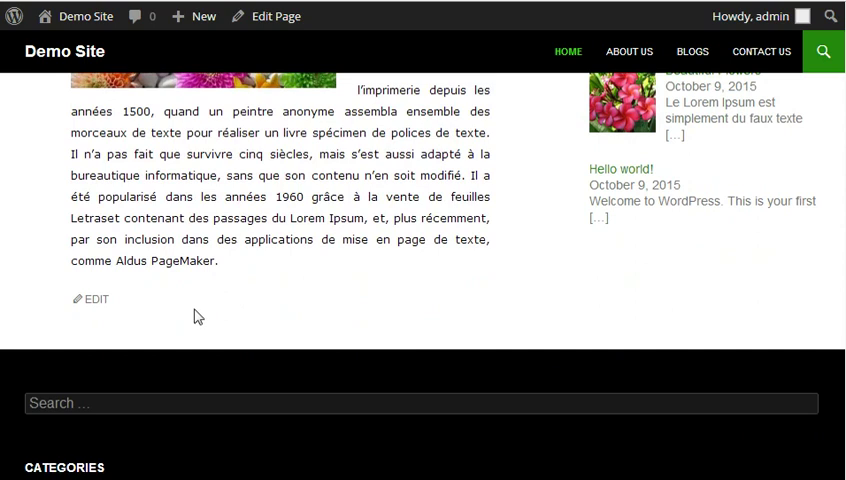
pyautogui.moveTo(232, 315)
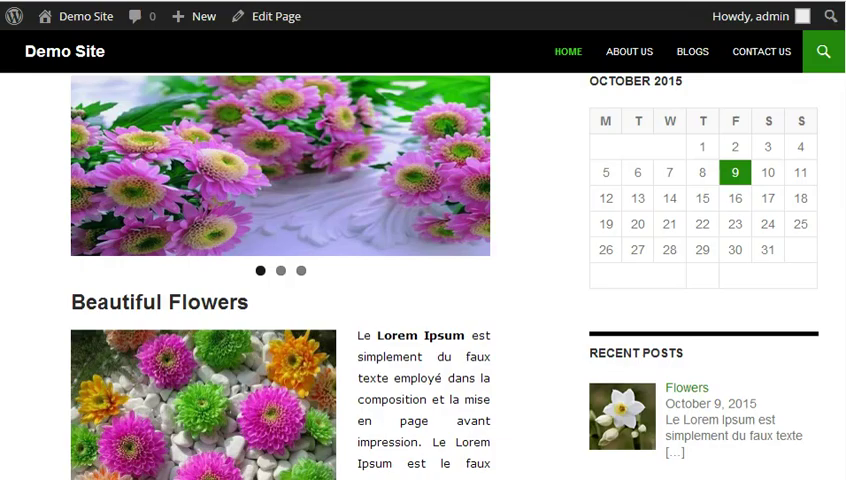
pyautogui.scroll(-3)
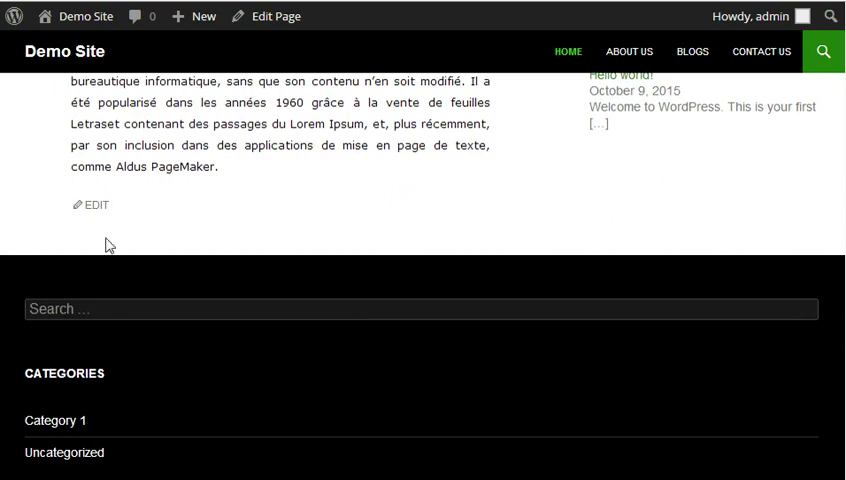
pyautogui.moveTo(198, 166)
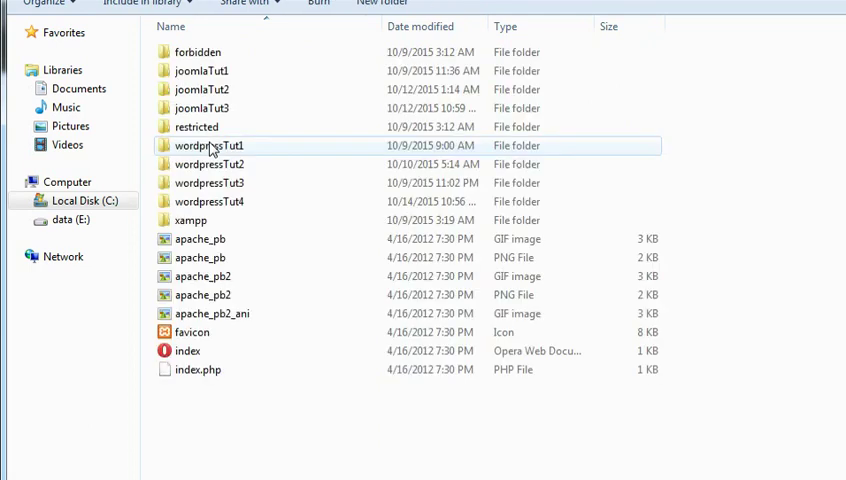
# Browse into wordpressTut1 > wp-content > themes > twentyfourteen in Explorer
pyautogui.click(208, 145)
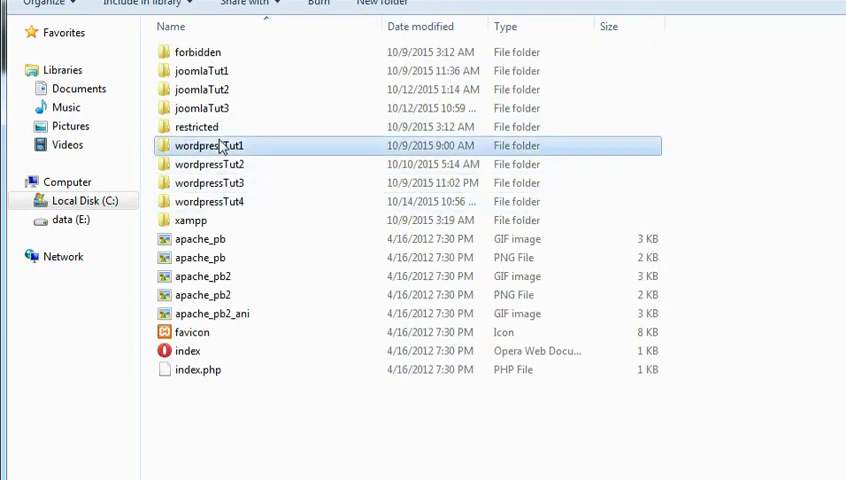
pyautogui.doubleClick(209, 145)
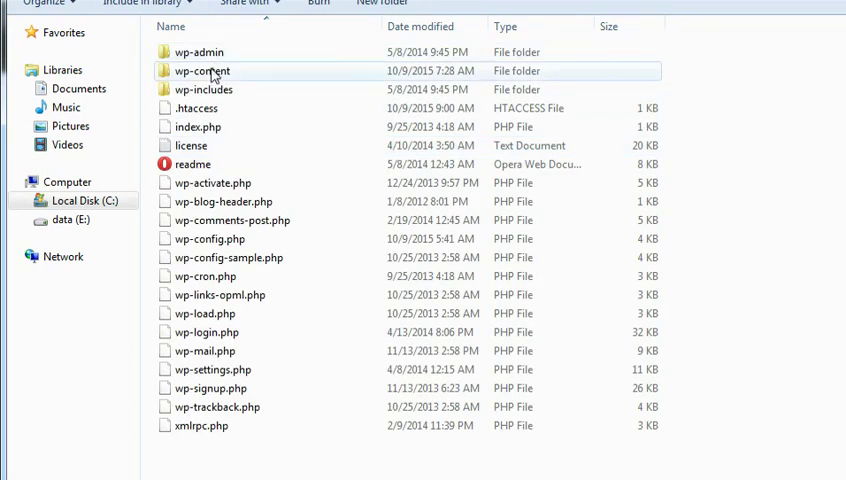
pyautogui.doubleClick(202, 71)
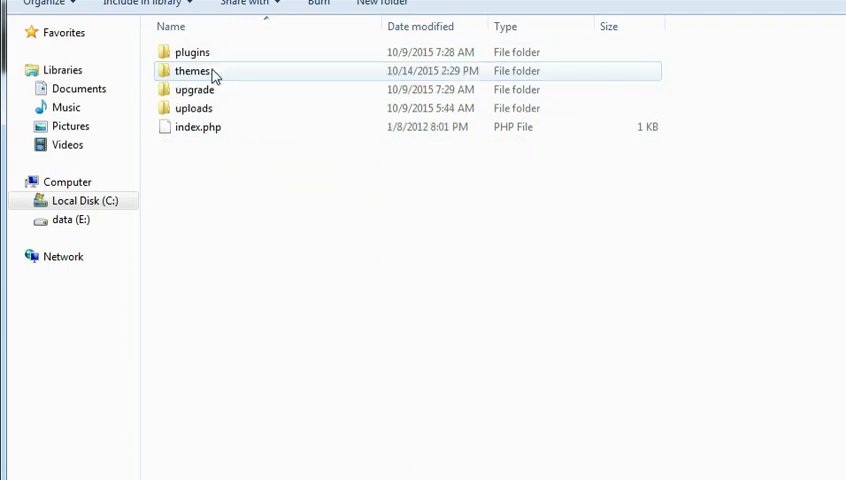
pyautogui.doubleClick(192, 71)
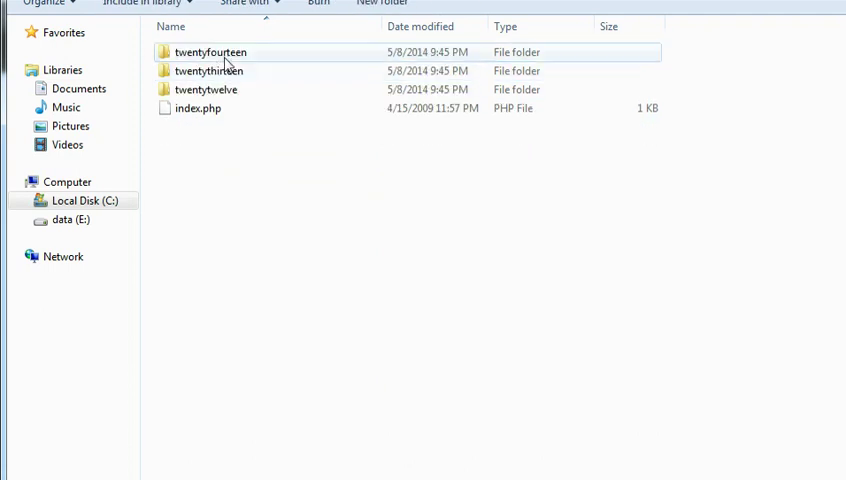
pyautogui.doubleClick(210, 52)
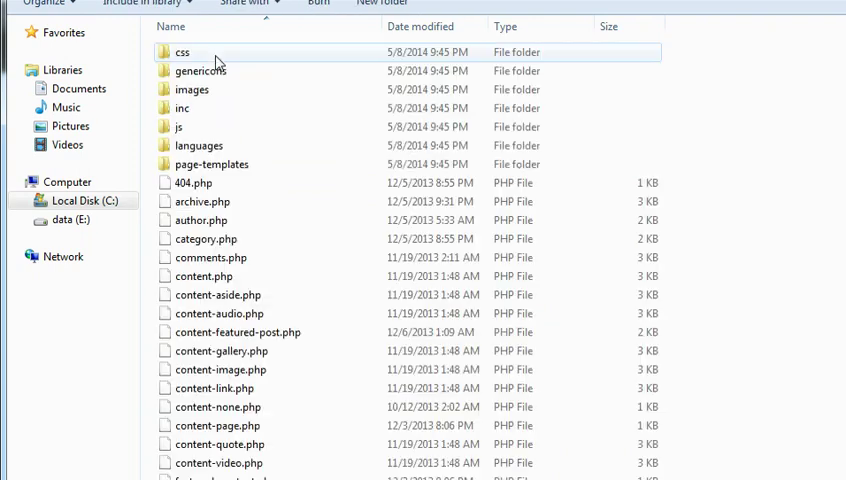
# Locate page.php in the theme folder and bring up its context menu
pyautogui.click(217, 294)
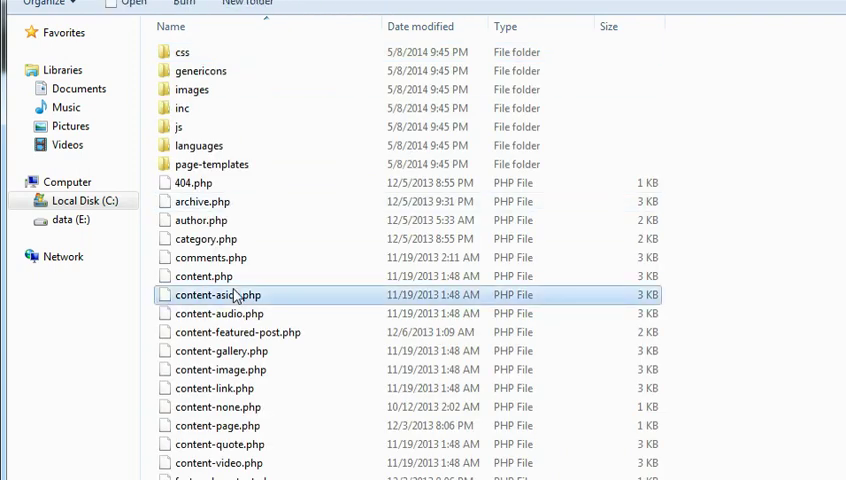
pyautogui.scroll(-3)
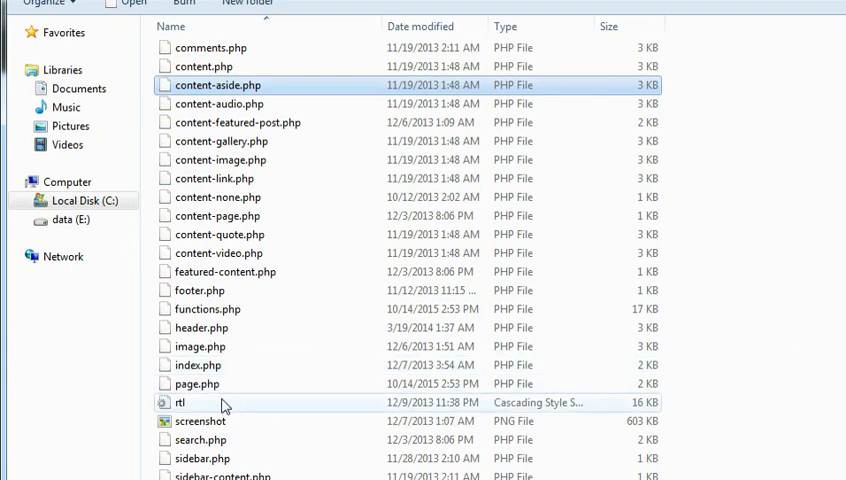
pyautogui.click(196, 384)
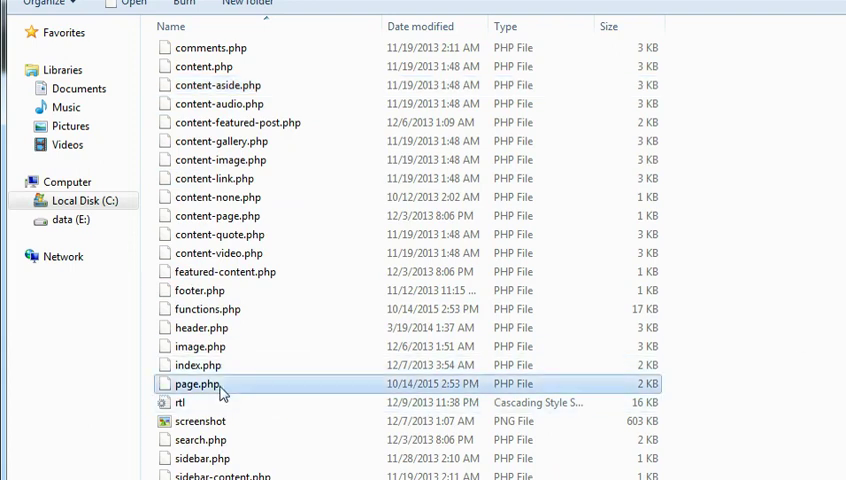
pyautogui.rightClick(198, 384)
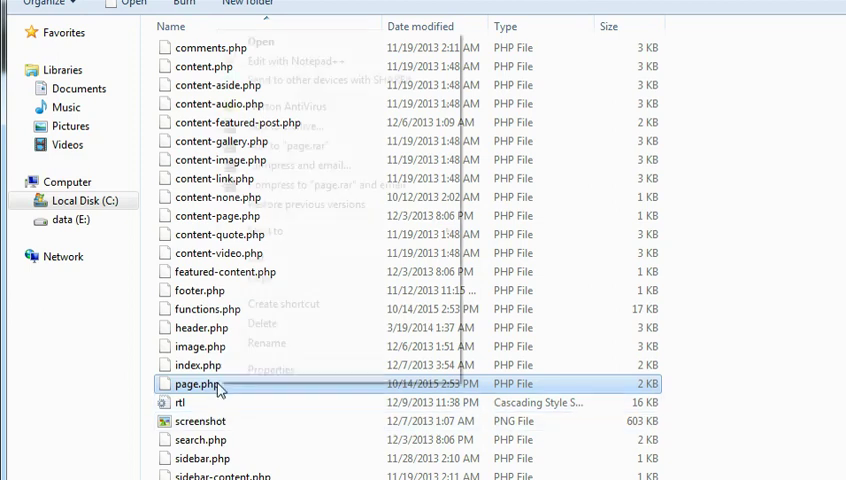
# Open page.php in Notepad++ and inspect the commented-out Above Footer Area code
pyautogui.doubleClick(197, 383)
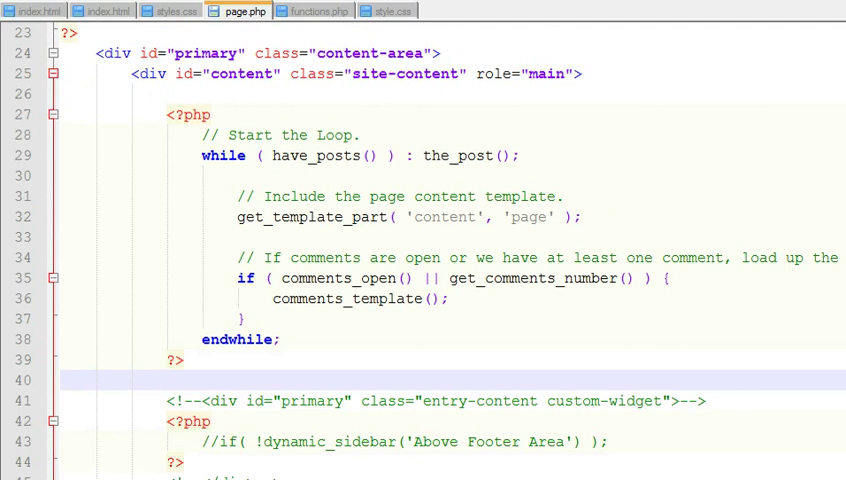
pyautogui.moveTo(228, 362)
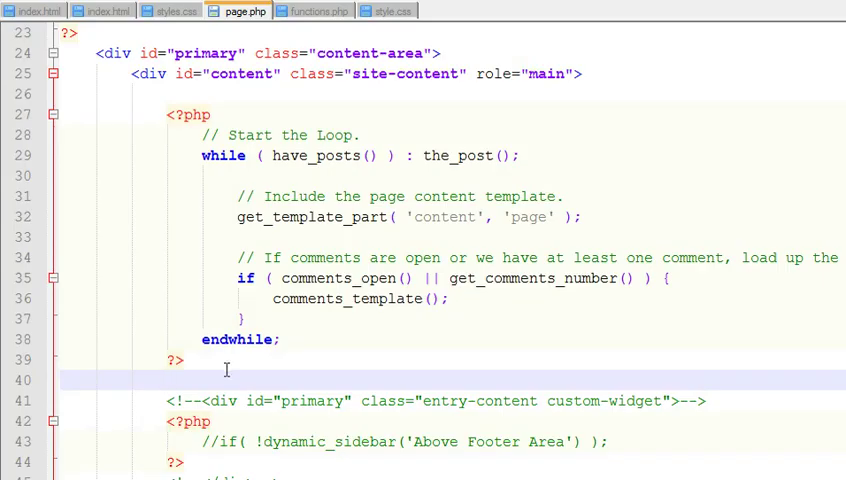
pyautogui.write('i')
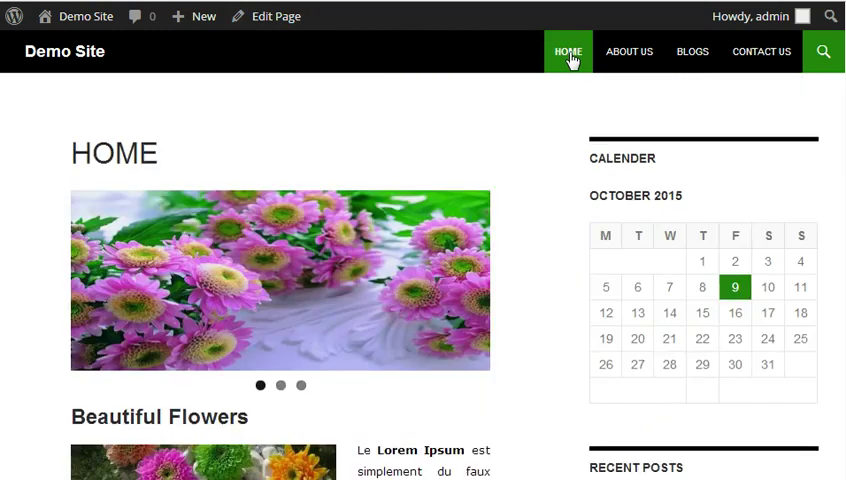
# Scroll the reloaded home page to see the 'I am here' line above the footer
pyautogui.scroll(-3)
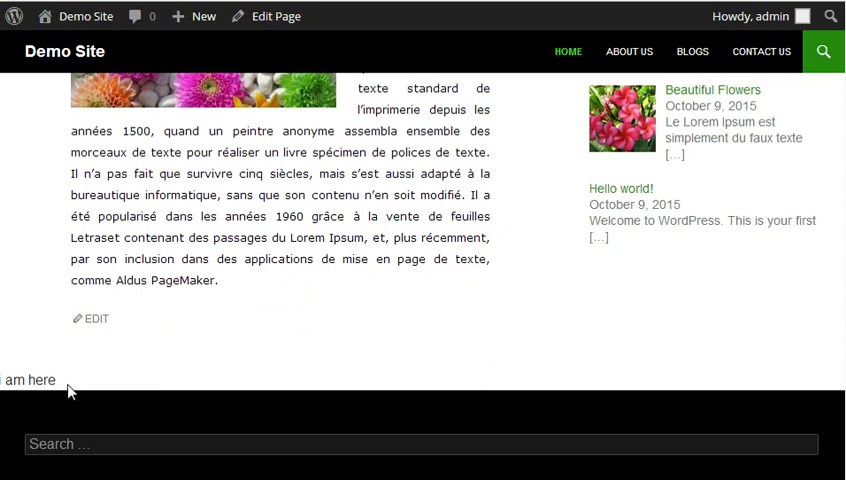
pyautogui.moveTo(71, 391)
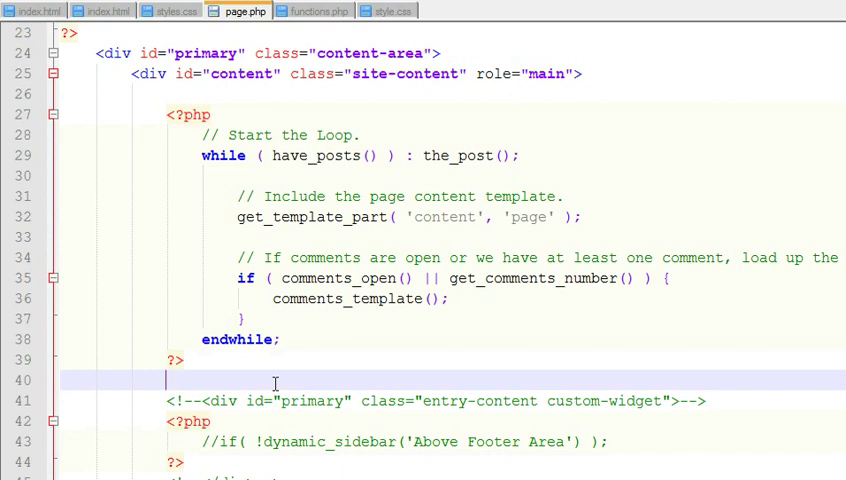
pyautogui.moveTo(338, 157)
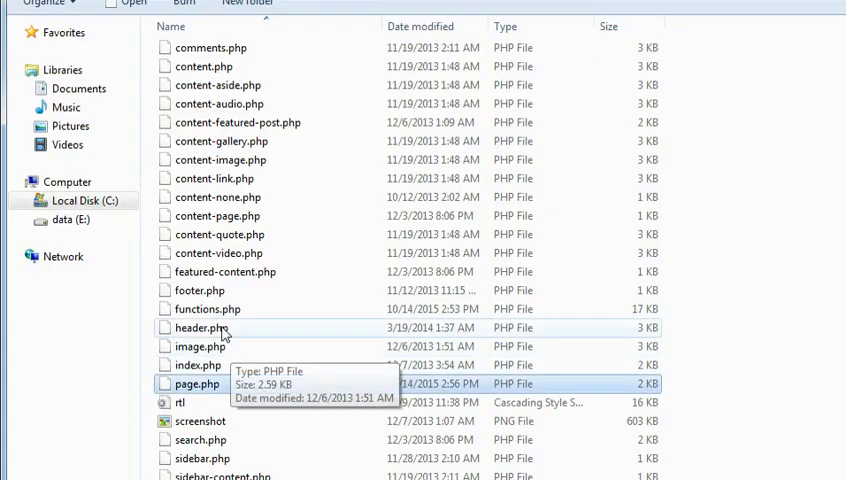
# Edit functions.php in Notepad++ and review the Primary, Content and Footer sidebar registrations
pyautogui.click(206, 309)
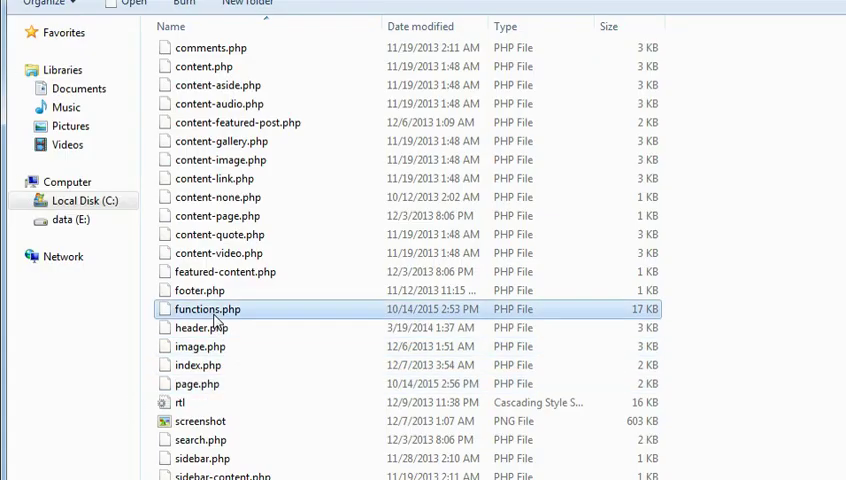
pyautogui.rightClick(205, 308)
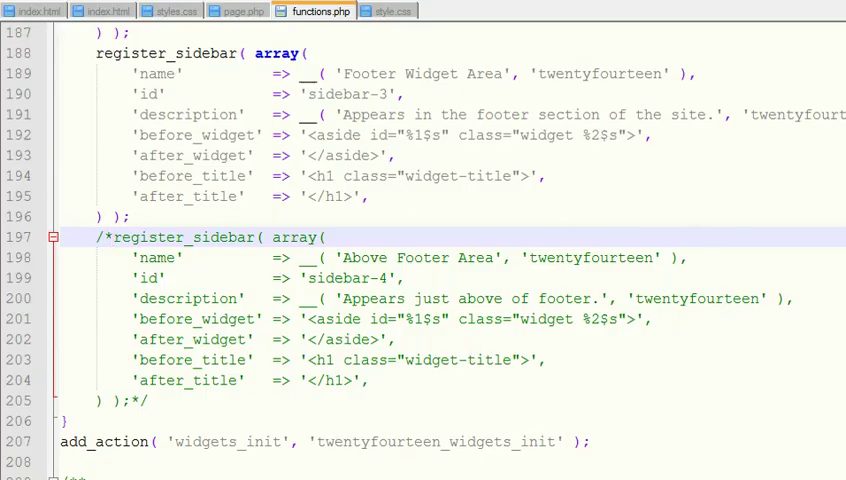
pyautogui.scroll(-3)
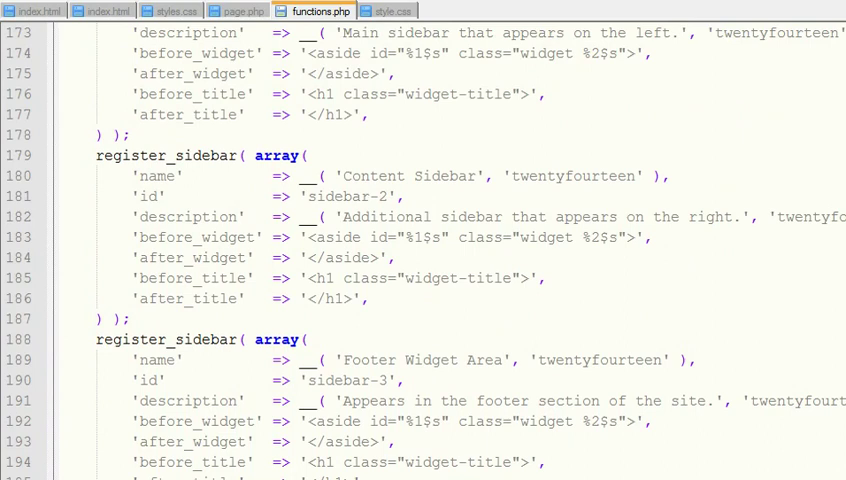
pyautogui.scroll(-3)
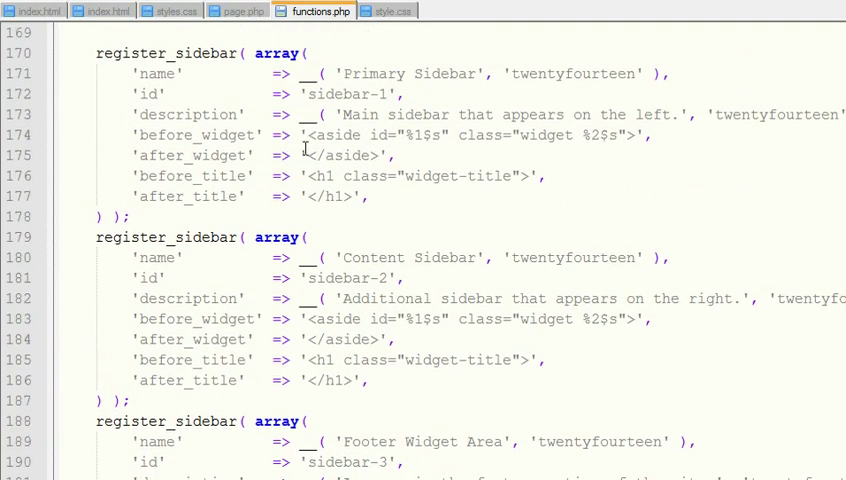
pyautogui.moveTo(167, 60)
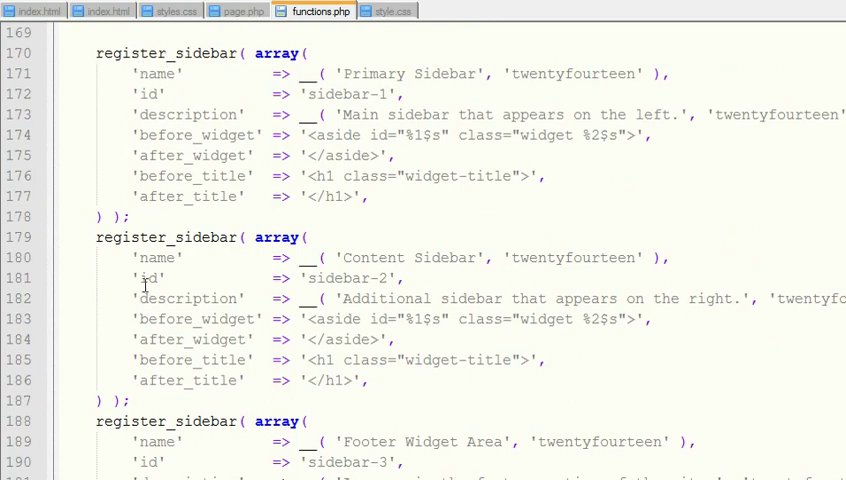
# Scroll to the Above Footer Area (sidebar-4) block in functions.php to uncomment it
pyautogui.scroll(-3)
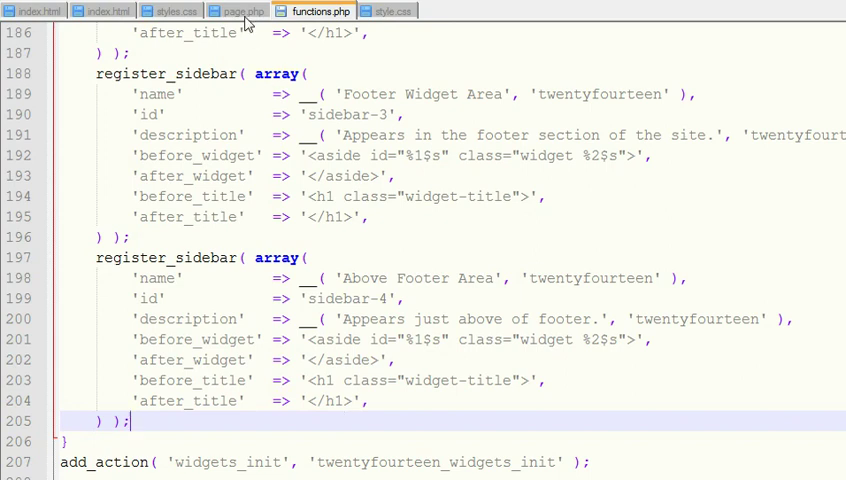
# Open Appearance > Widgets and toggle Primary Sidebar, confirming Above Footer Area is listed
pyautogui.click(238, 11)
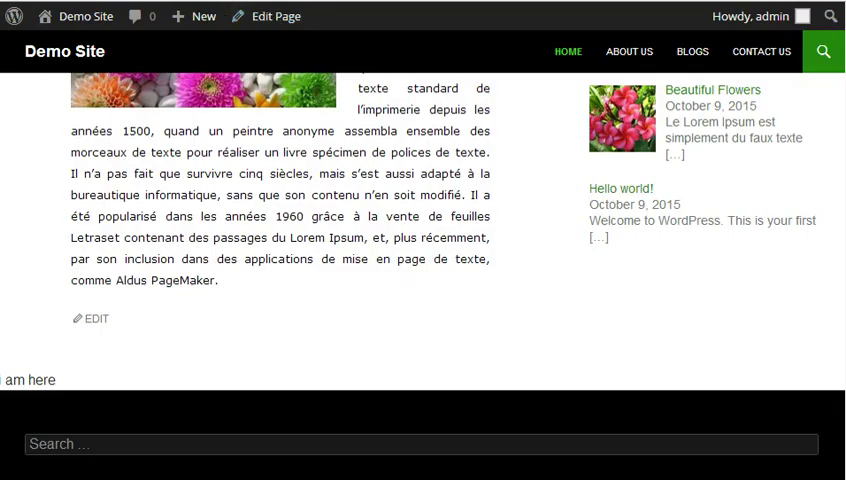
pyautogui.click(34, 252)
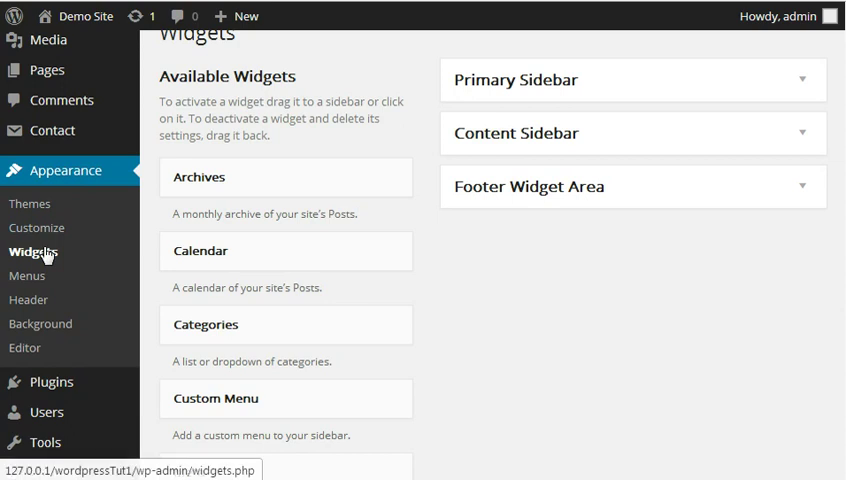
pyautogui.click(633, 80)
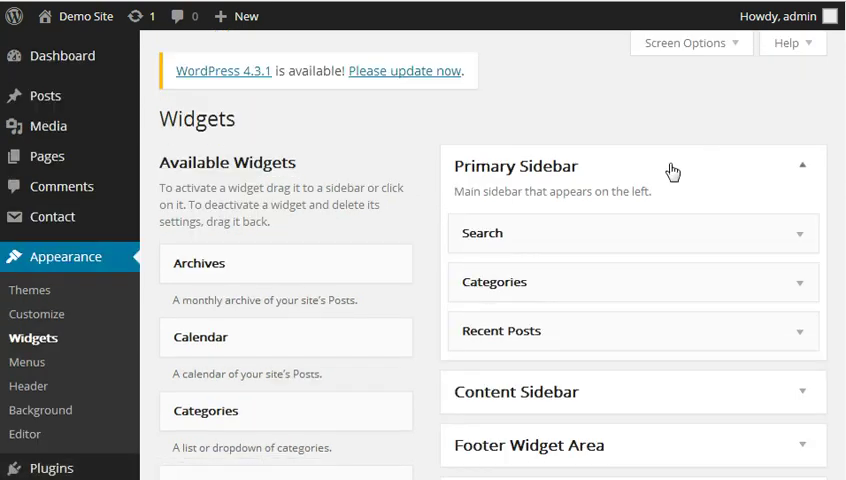
pyautogui.click(802, 163)
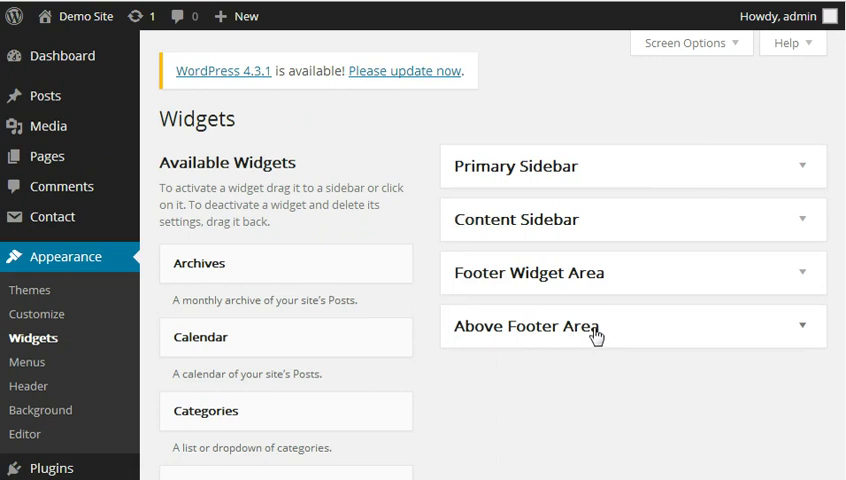
pyautogui.moveTo(595, 337)
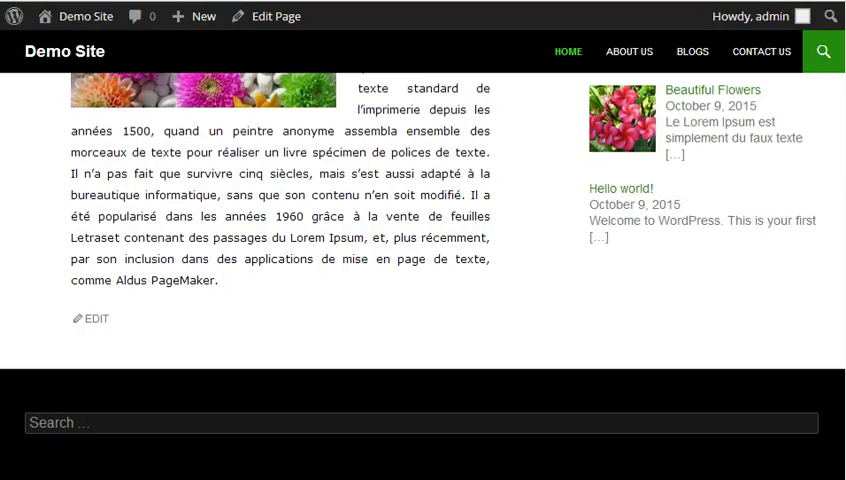
# Scroll the reloaded site page to confirm the 'I am here' line is gone
pyautogui.scroll(-3)
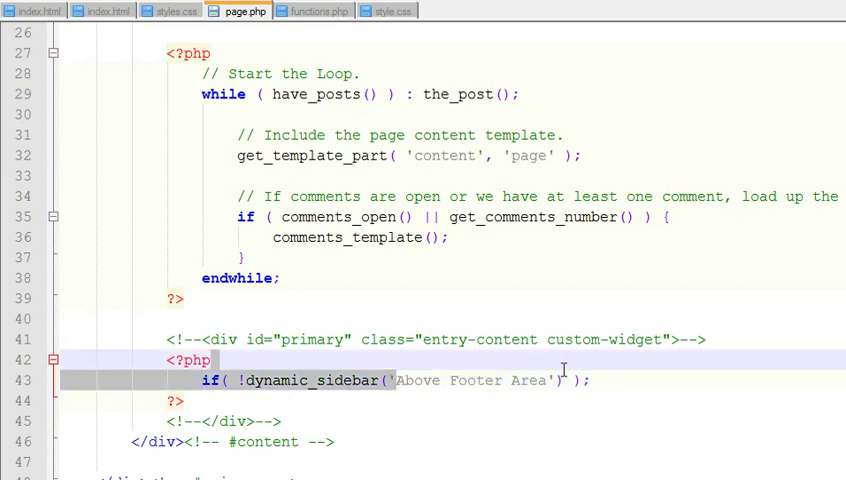
# Check the 'Above Footer Area' name in page.php's dynamic_sidebar call
pyautogui.doubleClick(475, 381)
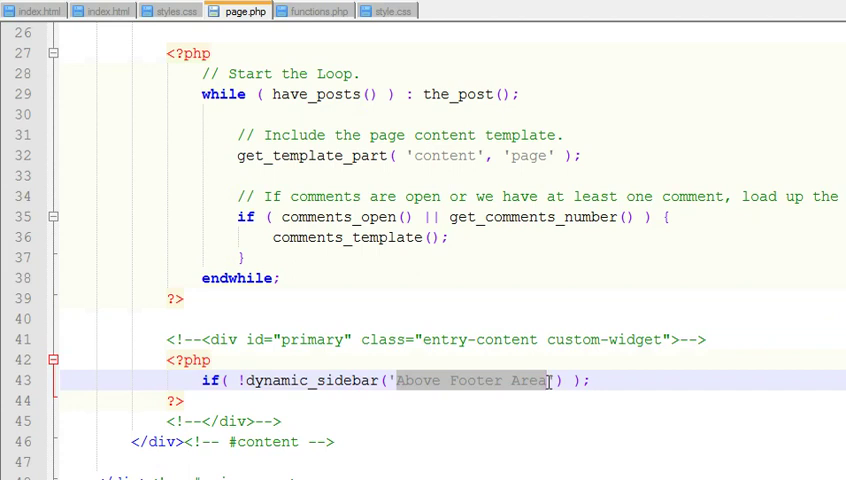
pyautogui.click(508, 380)
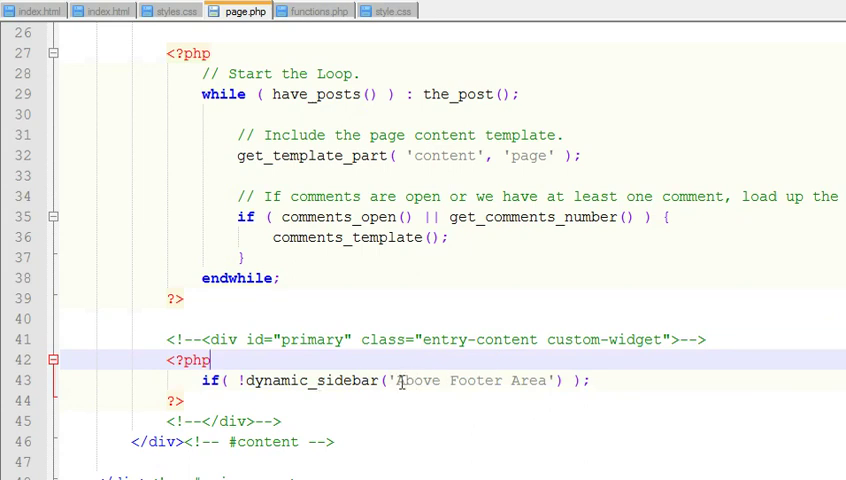
pyautogui.moveTo(325, 339)
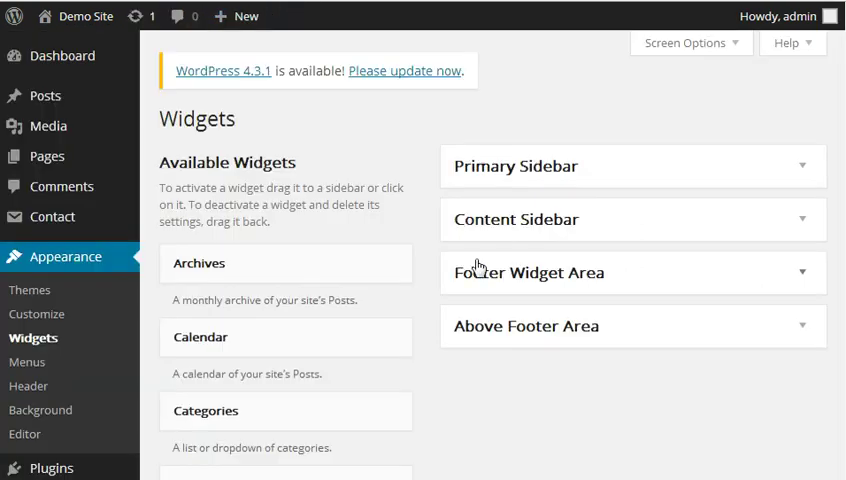
# Drag on the Widgets page and scroll up toward the Calendar widget's area chooser
pyautogui.moveTo(200, 337); pyautogui.dragTo(530, 350)
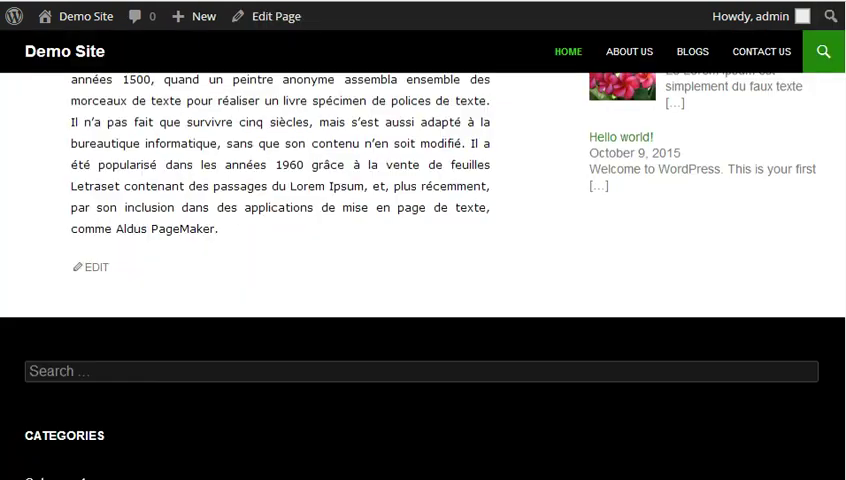
pyautogui.scroll(3)
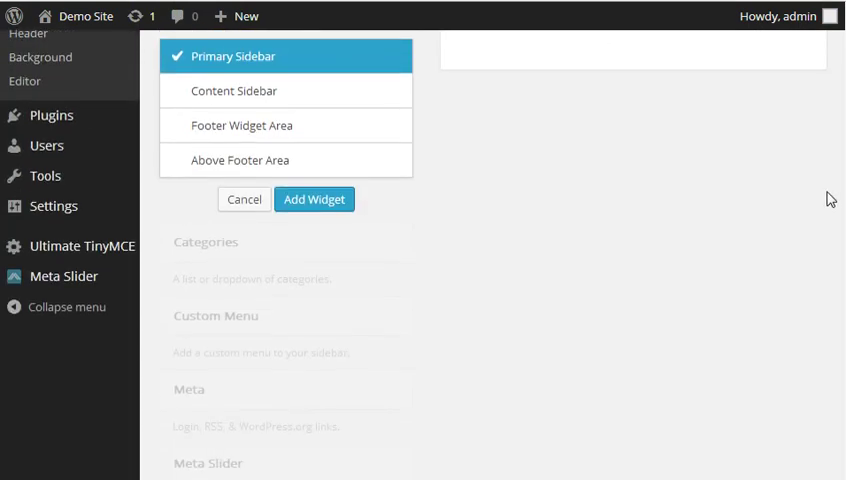
# Add a Search widget titled 'Search' to the Above Footer Area and save it
pyautogui.click(243, 199)
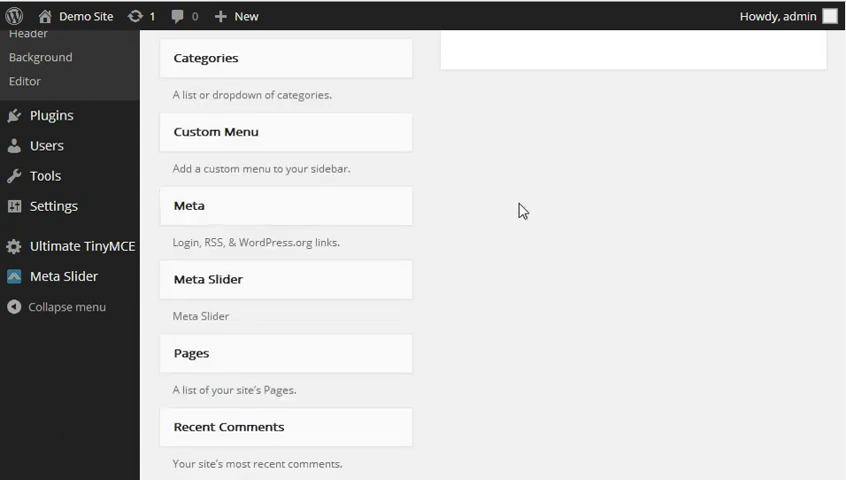
pyautogui.scroll(-3)
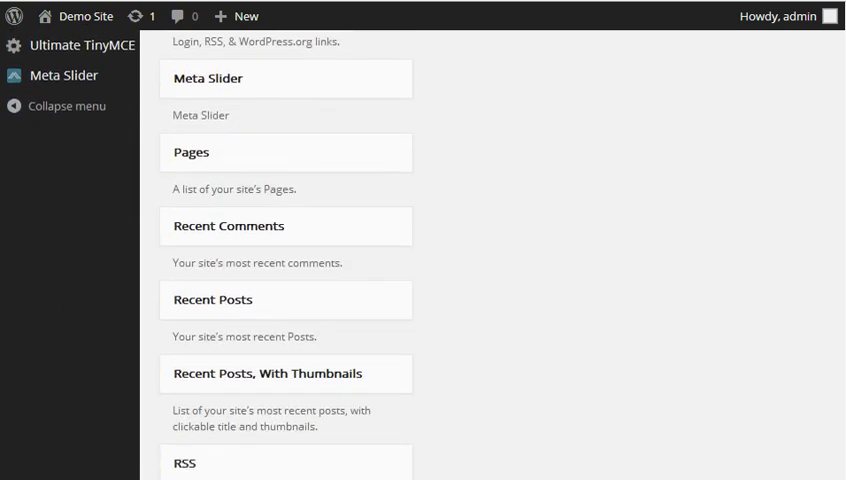
pyautogui.scroll(-3)
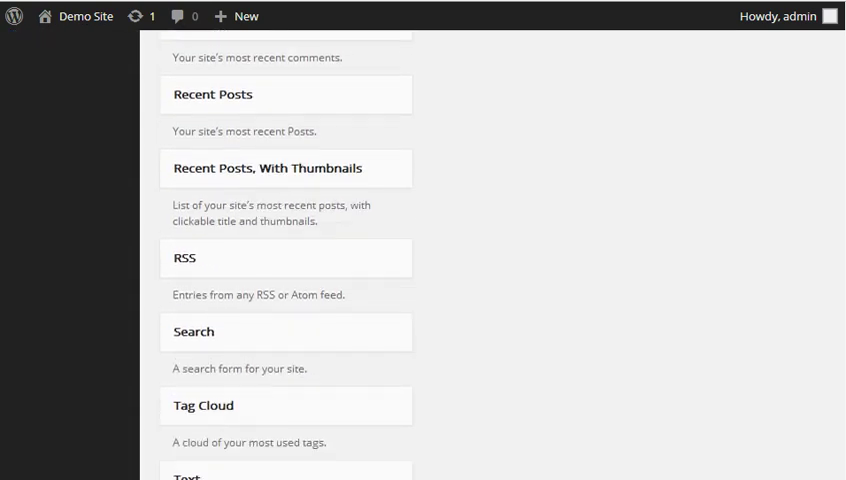
pyautogui.scroll(-3)
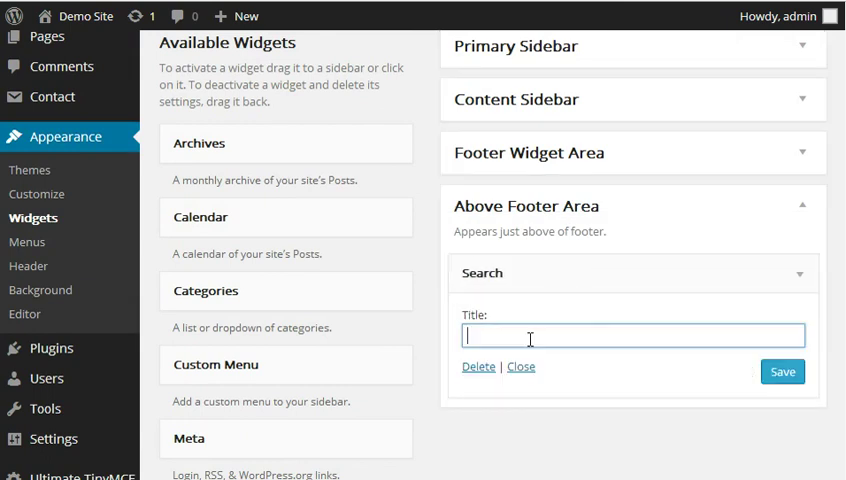
pyautogui.write('Search')
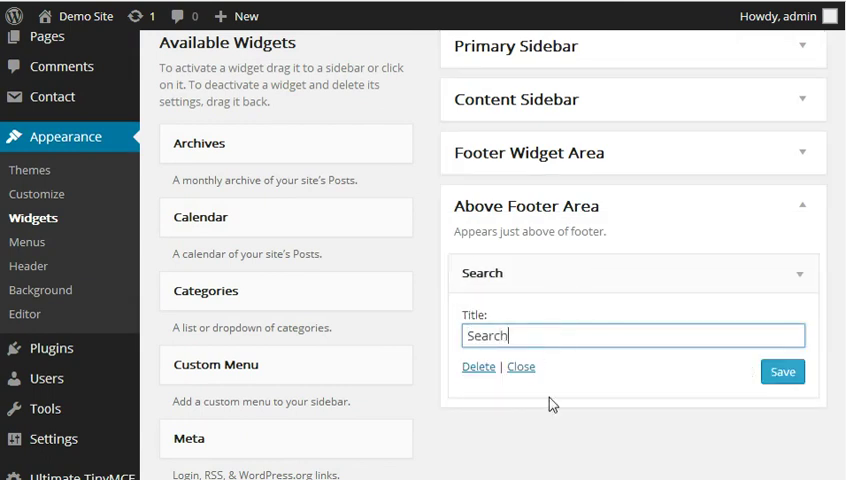
pyautogui.click(782, 371)
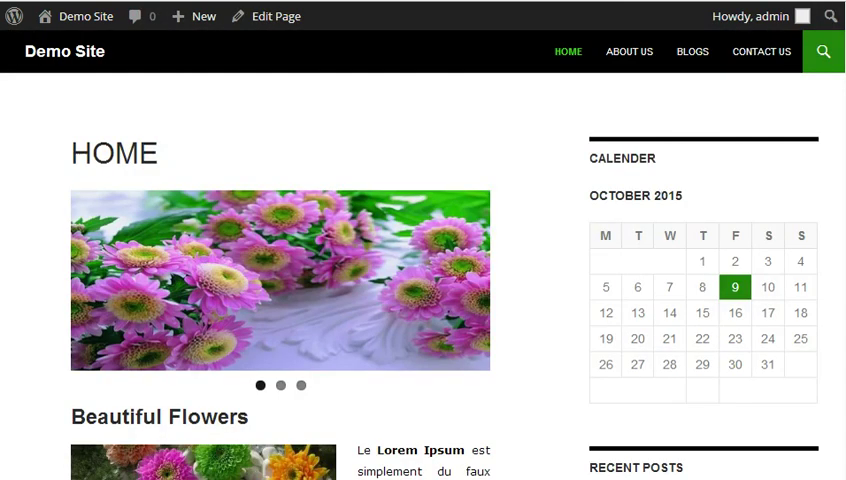
# Check the new search box above the home page footer, then return to Widgets
pyautogui.scroll(-3)
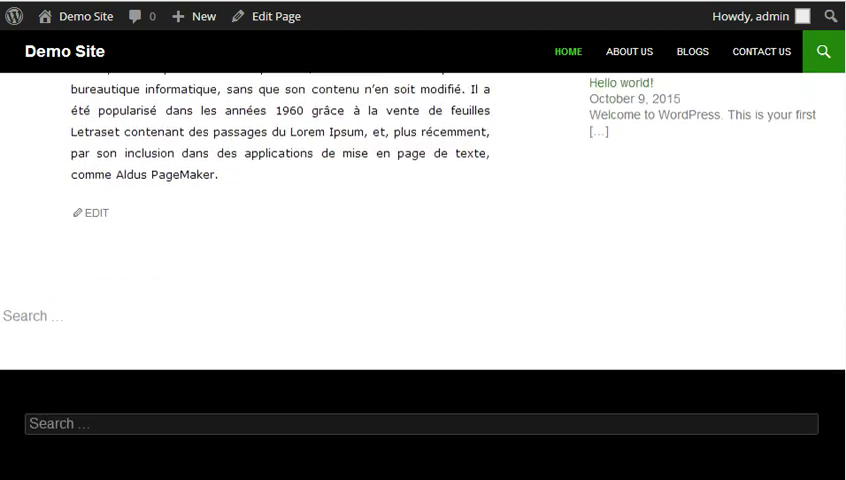
pyautogui.moveTo(33, 316)
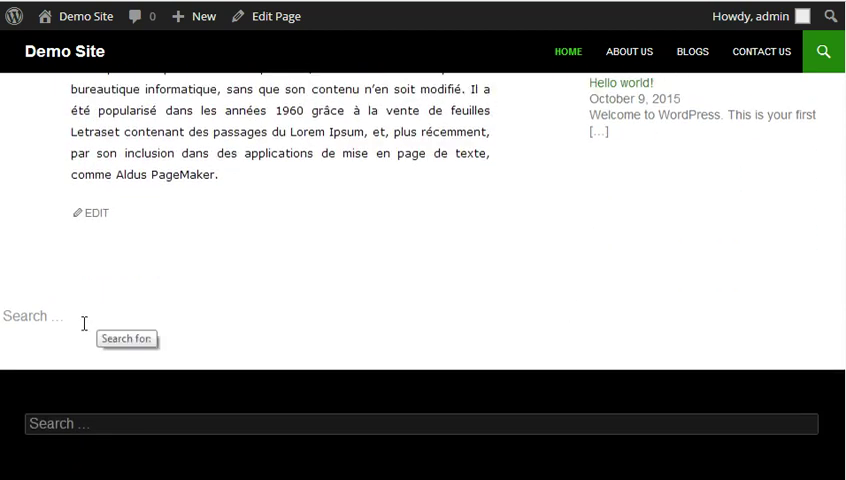
pyautogui.click(35, 316)
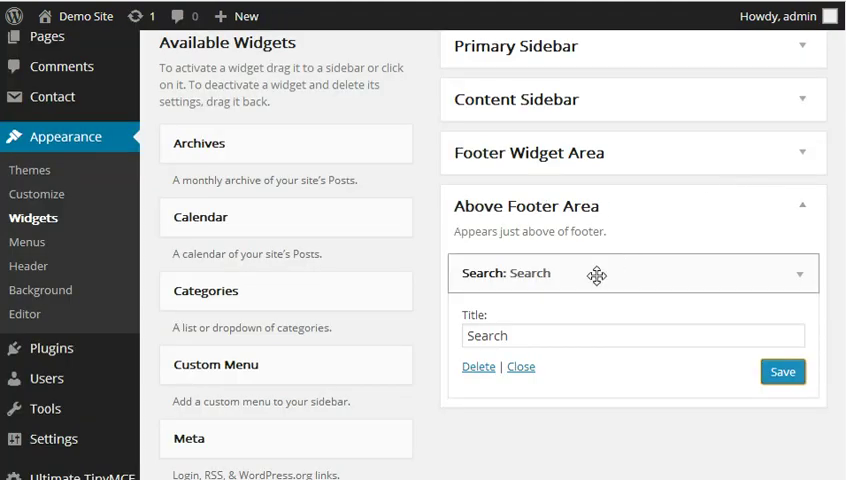
# Replace the Above Footer Area's Search widget with a Calendar widget titled 'Calender' and save
pyautogui.moveTo(596, 274); pyautogui.dragTo(386, 447)
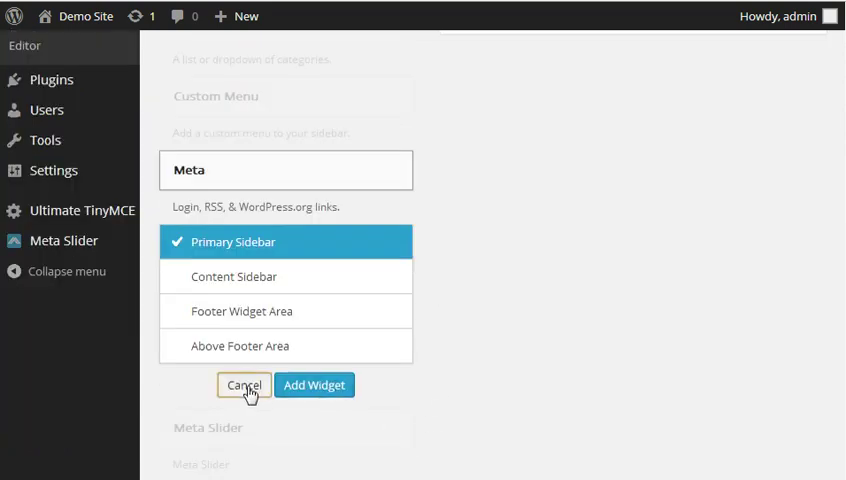
pyautogui.click(244, 385)
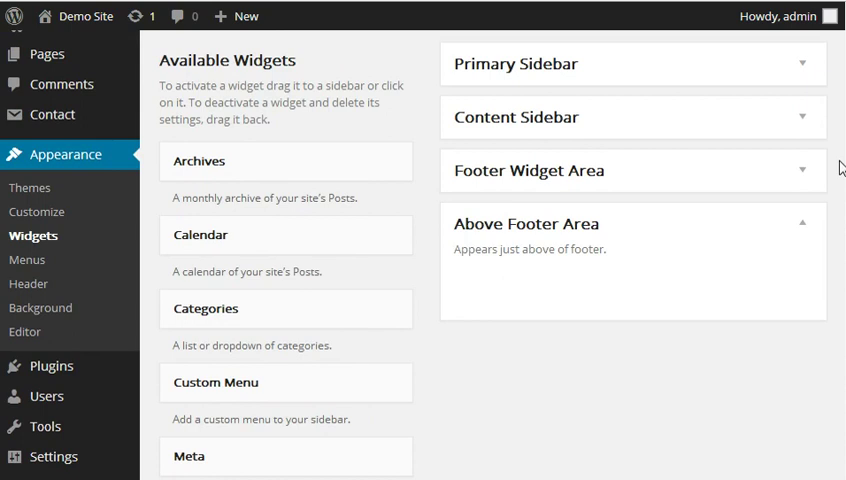
pyautogui.moveTo(315, 245)
pyautogui.write('C')
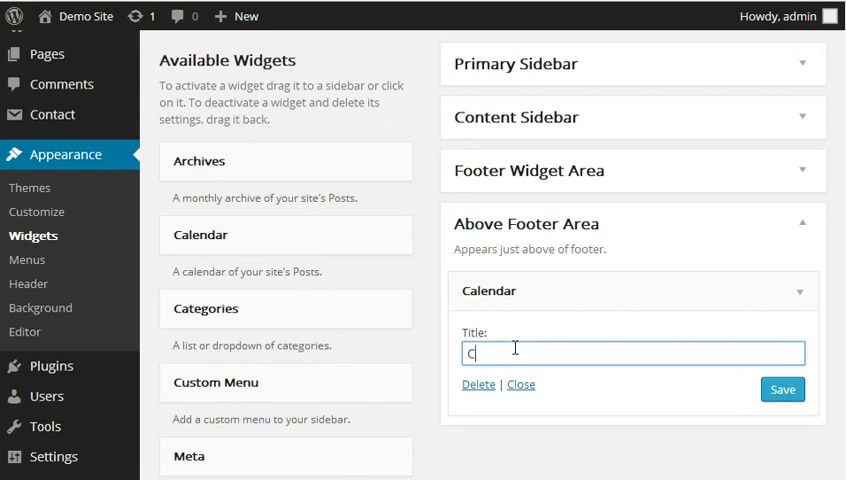
pyautogui.write('alender')
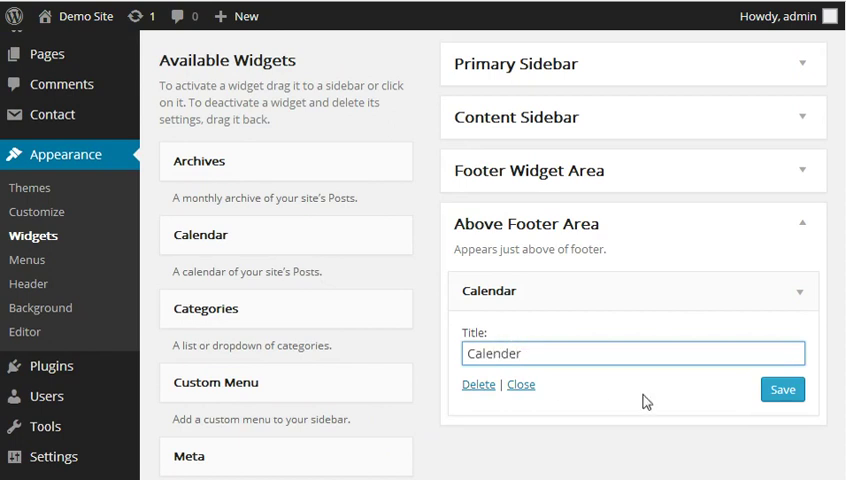
pyautogui.click(783, 389)
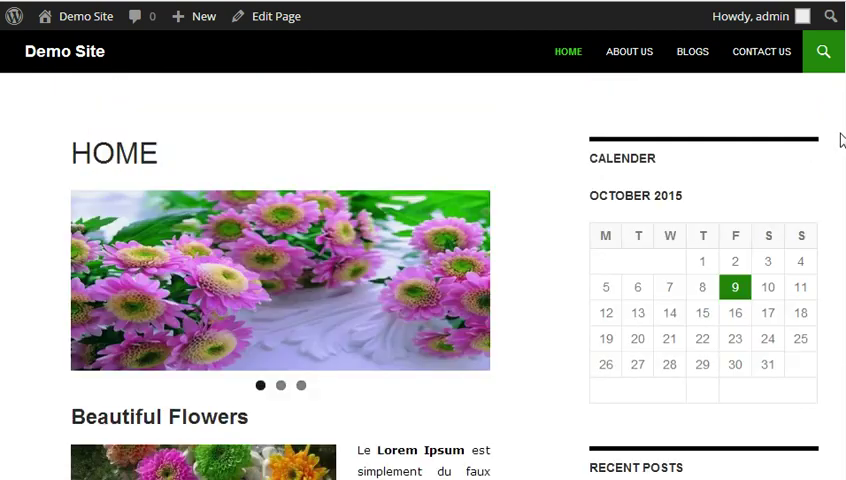
pyautogui.scroll(-3)
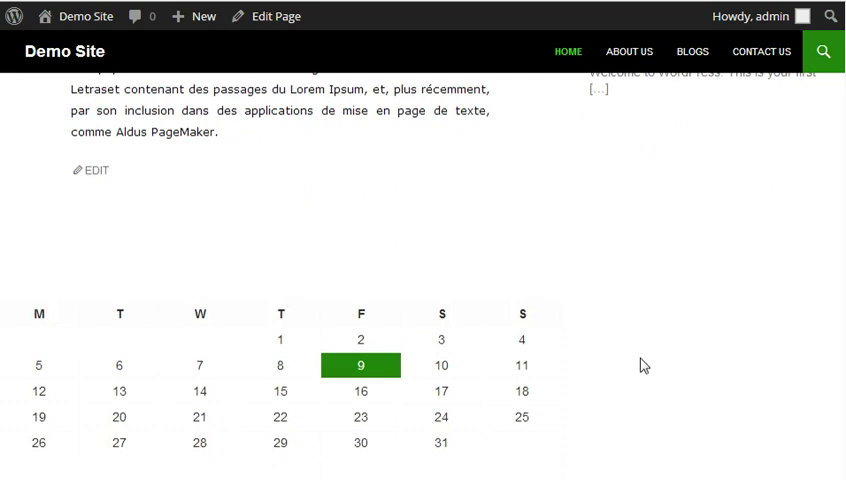
pyautogui.moveTo(260, 330)
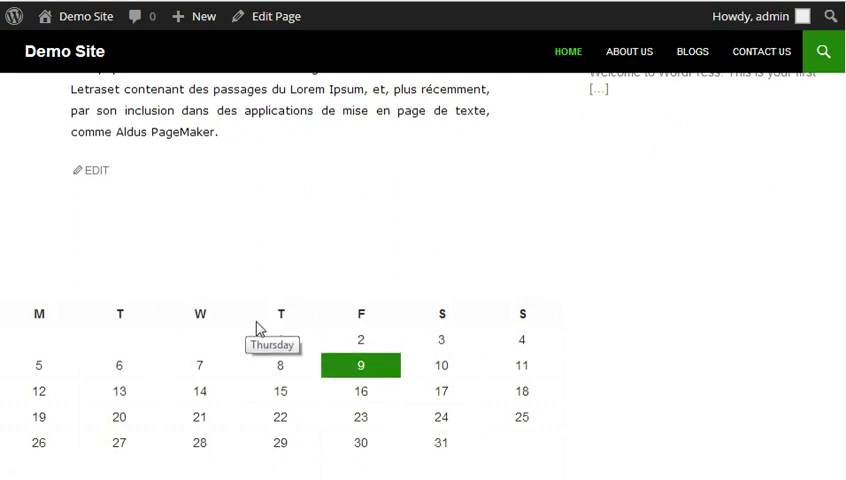
pyautogui.moveTo(700, 370)
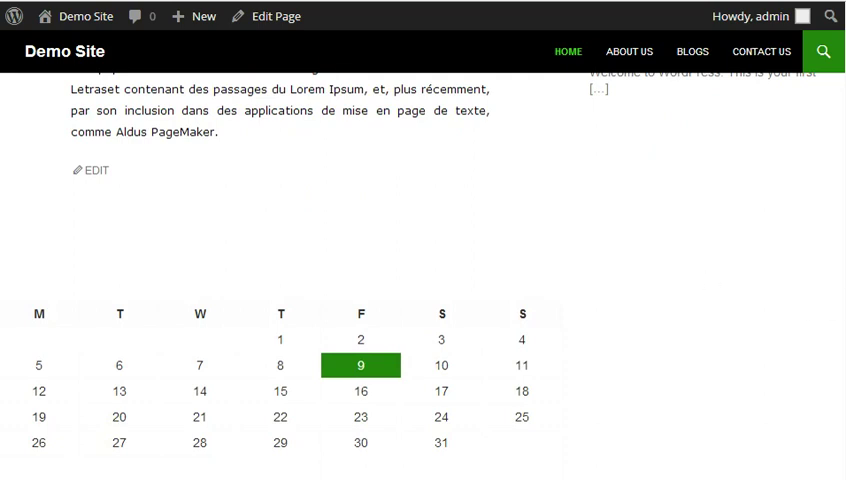
pyautogui.moveTo(376, 253)
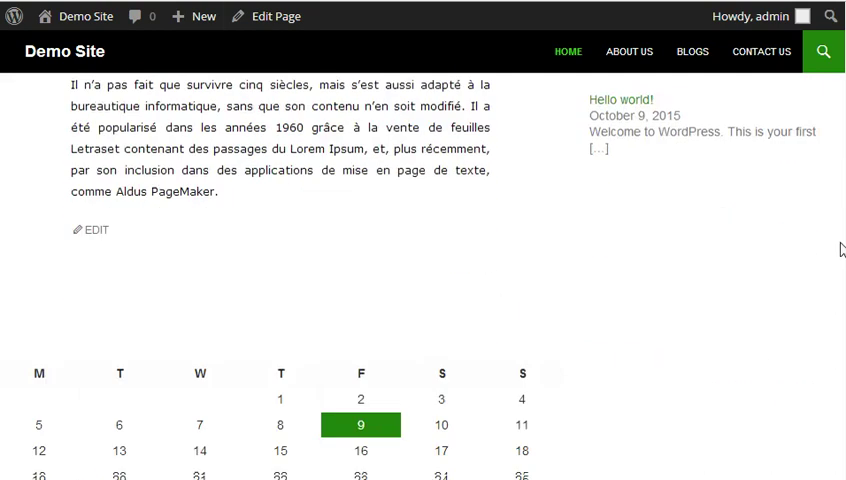
pyautogui.scroll(-3)
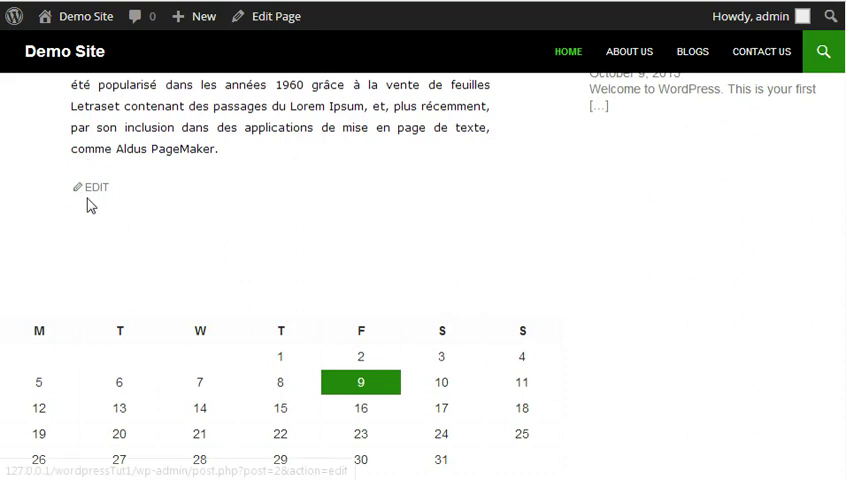
pyautogui.moveTo(90, 205)
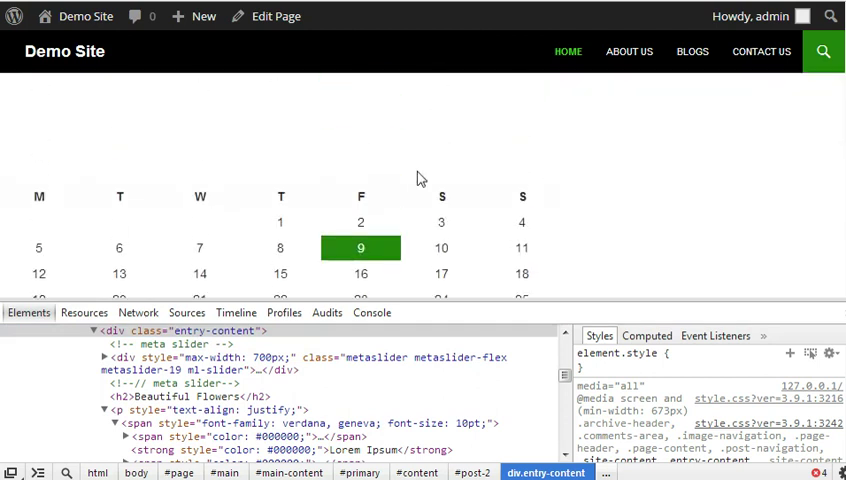
pyautogui.moveTo(66, 180)
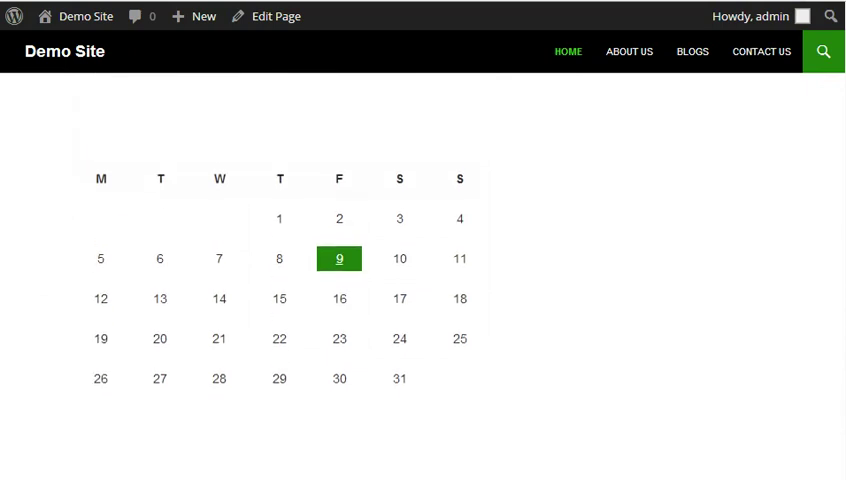
# Scroll the reloaded home page to confirm the calendar sits under the page content
pyautogui.scroll(-3)
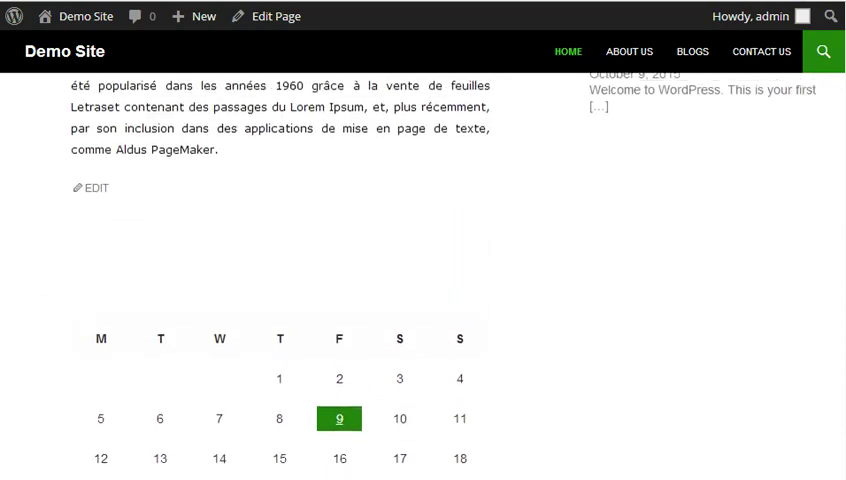
pyautogui.scroll(-3)
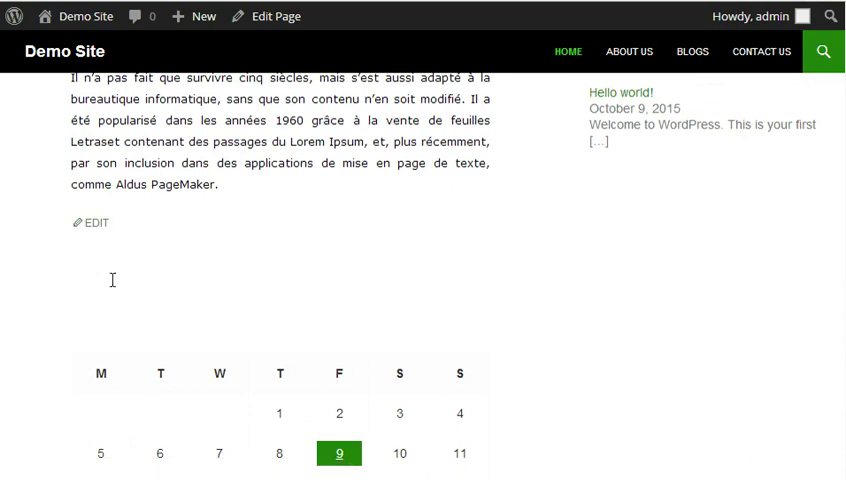
pyautogui.moveTo(109, 342)
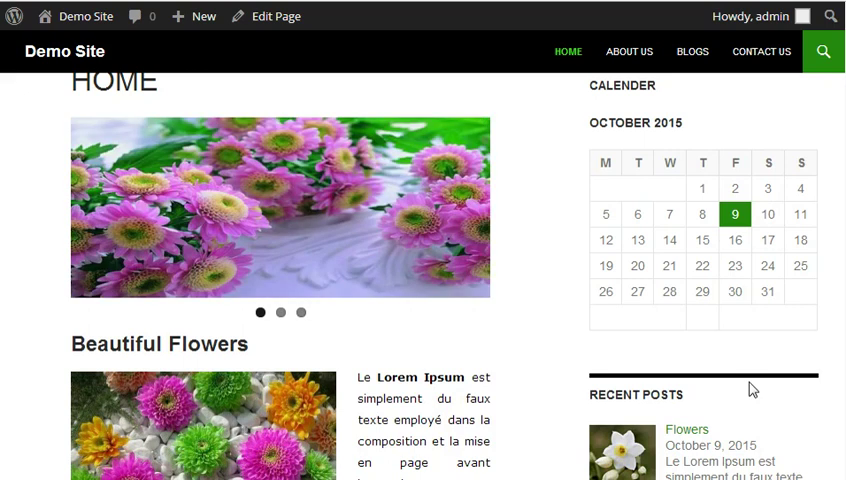
pyautogui.click(280, 312)
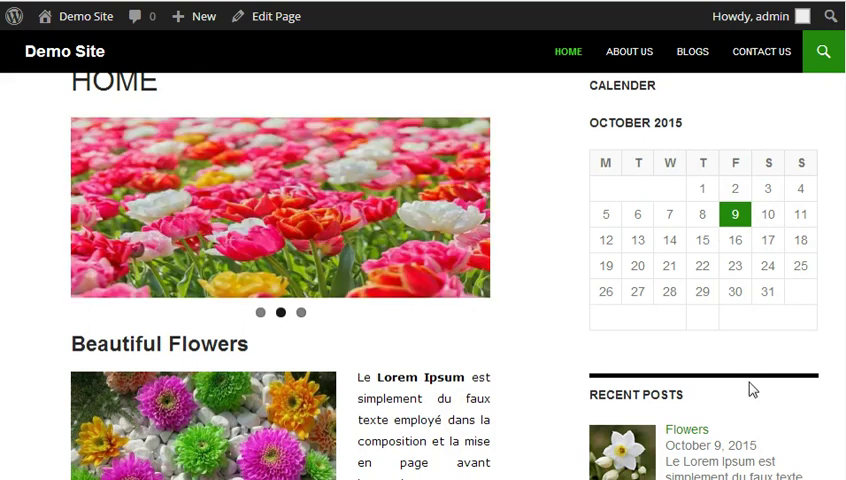